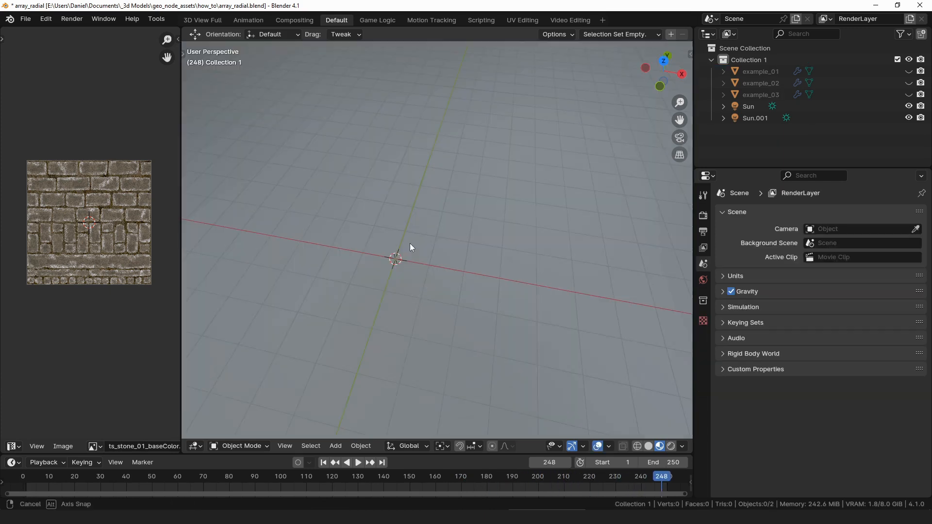
Add a stone-textured mesh plane at the 3D cursor in the scene origin
left_click(334, 445)
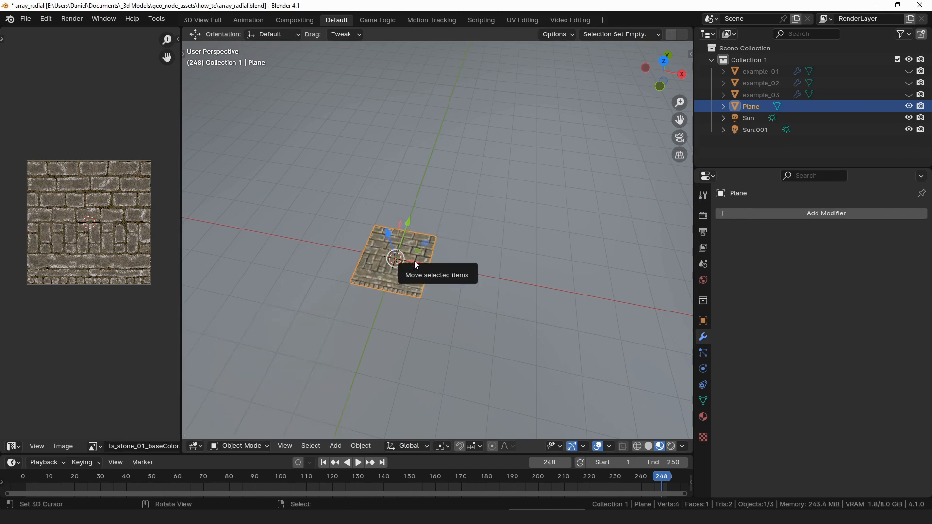
Add the GeoNodes Array Radial modifier to the plane, creating six rotated stone copies
left_click(825, 212)
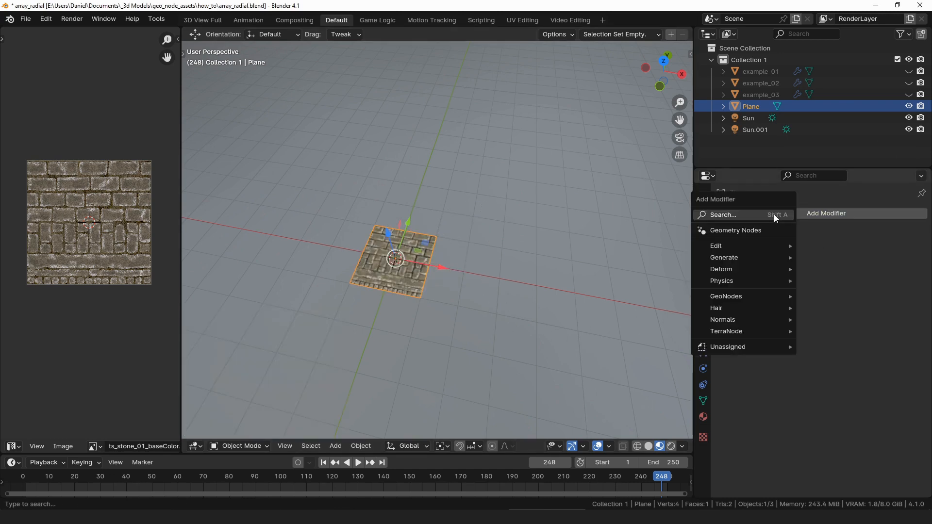
type("array")
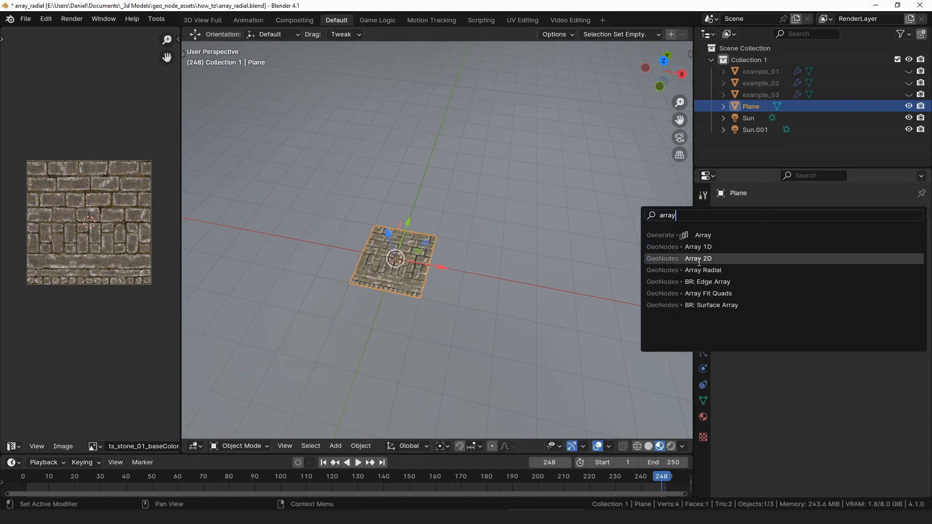
left_click(704, 270)
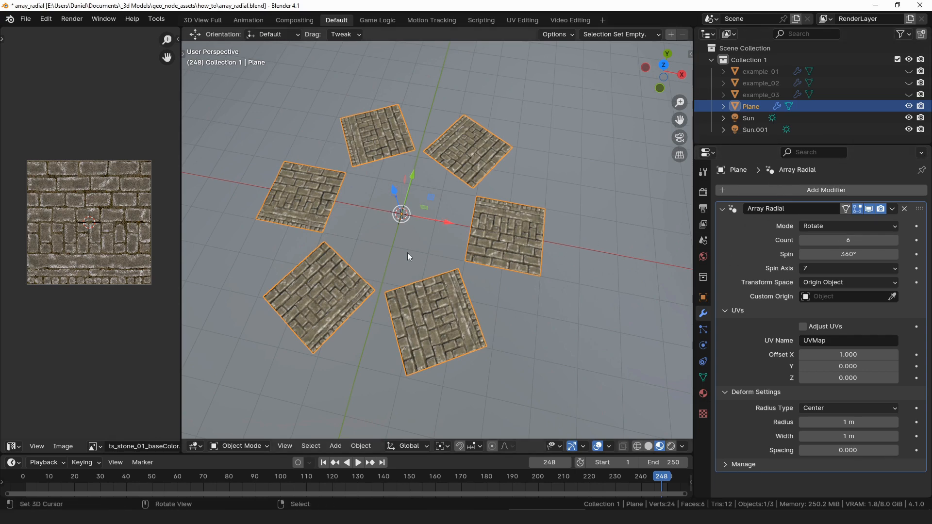
Raise the Array Radial count from six to eight copies
left_click(846, 226)
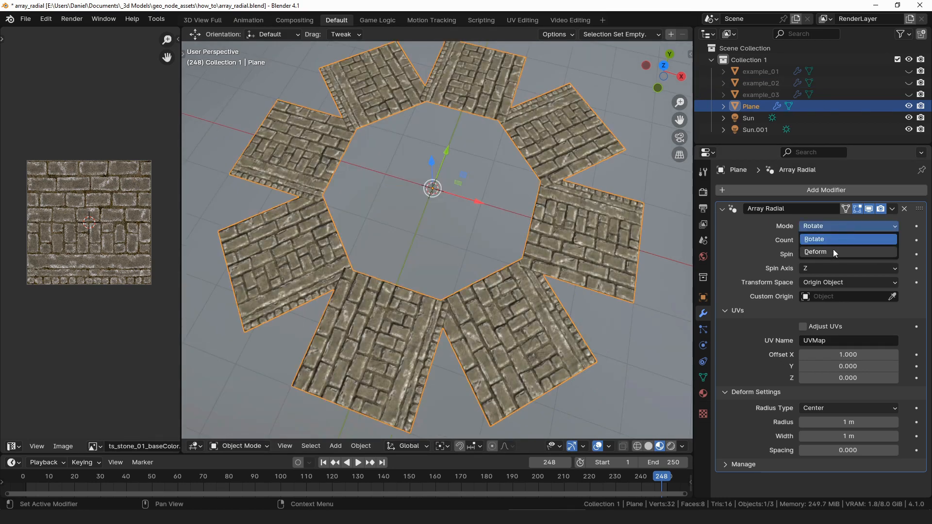
Switch Array Radial to Deform mode and subdivide the plane so the ring curves smoothly
left_click(815, 251)
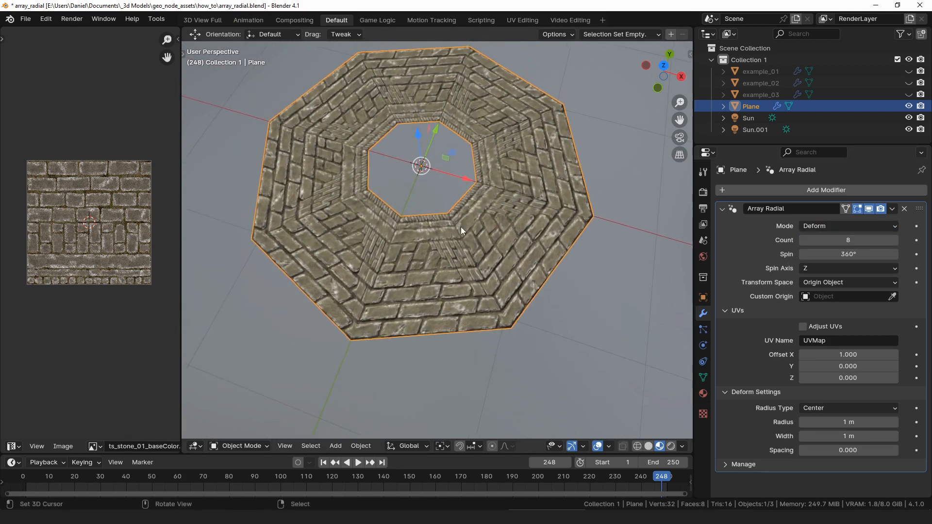
key("Tab")
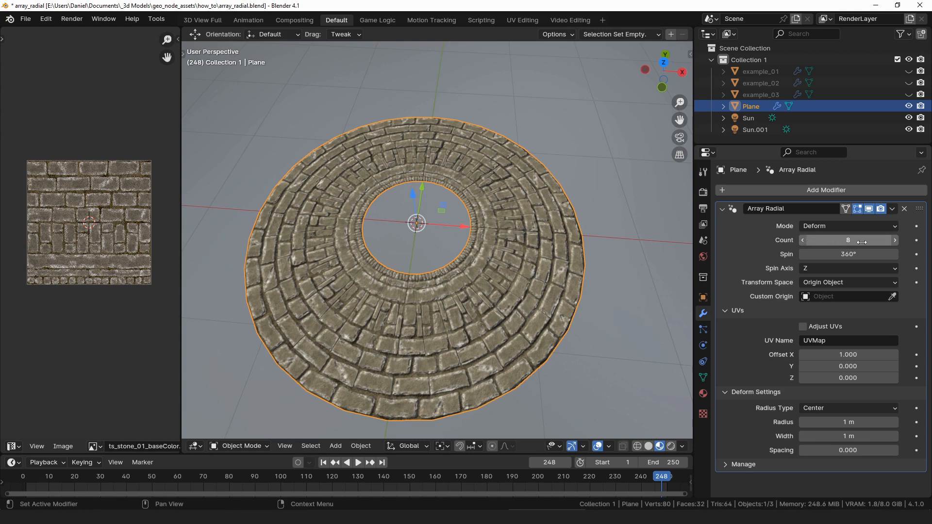
Set Spin to 180 for a half-circle arch and try different copy counts
type("180")
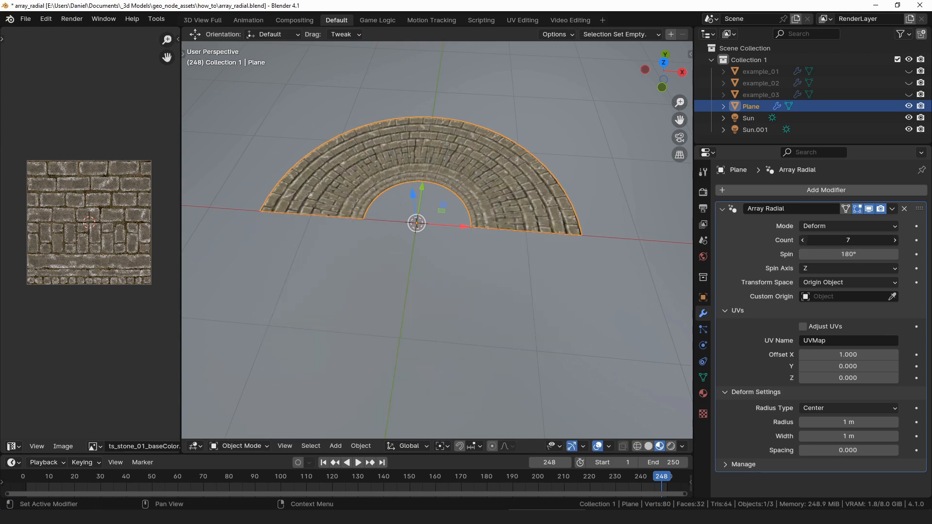
left_click(802, 239)
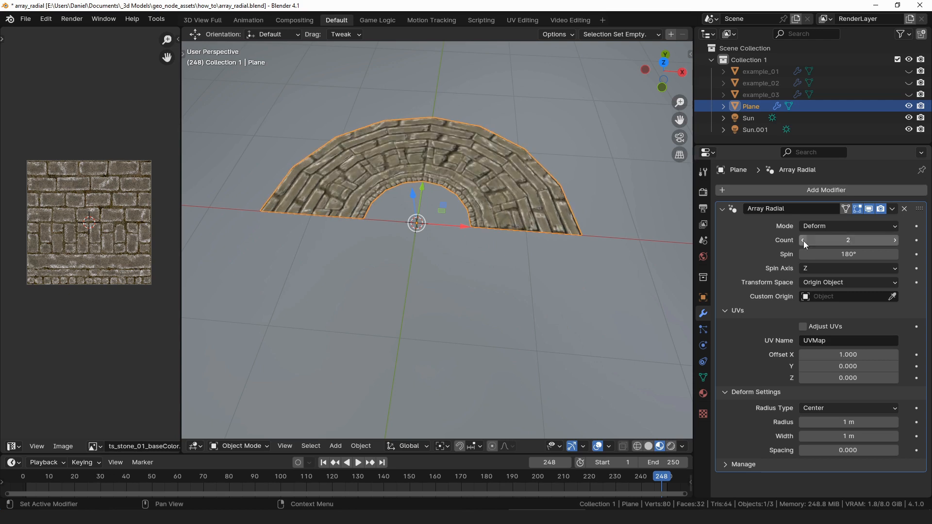
left_click(894, 240)
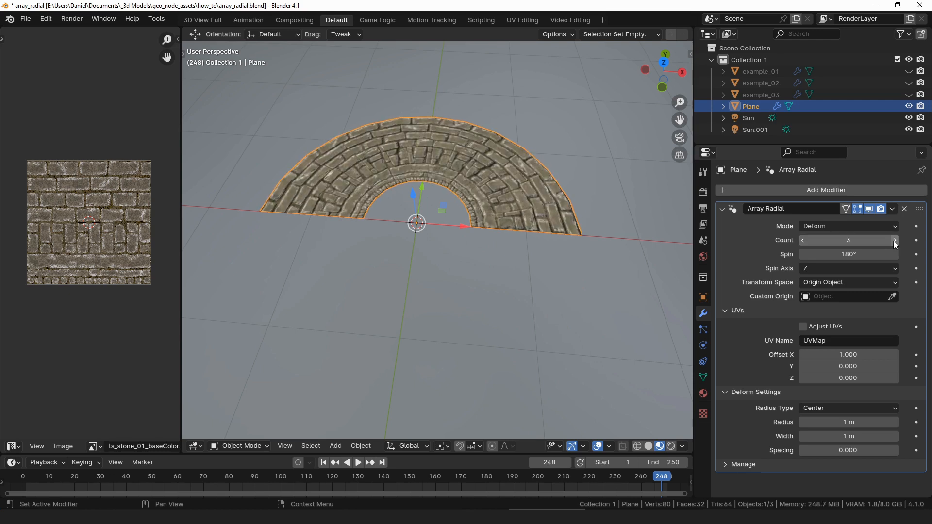
left_click(894, 240)
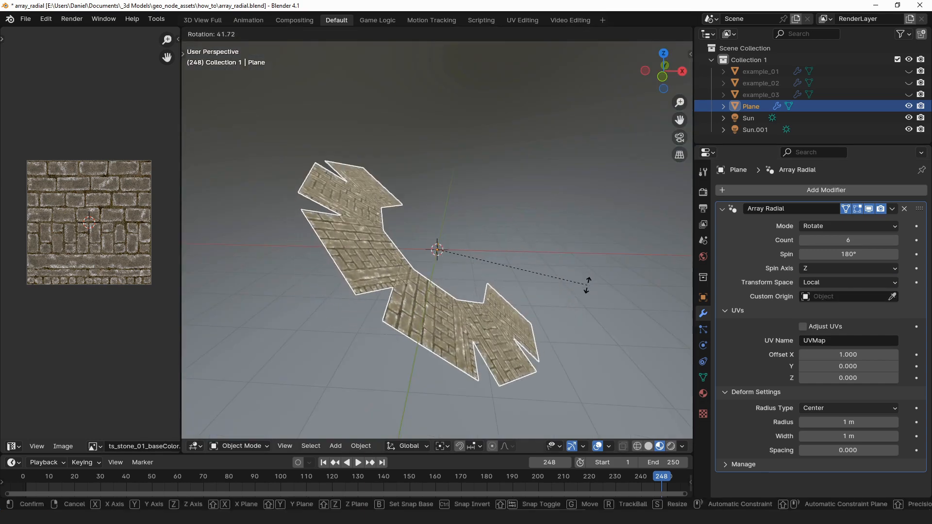
Map the plane's UVs onto the lower brick area of the stone image
type("plain")
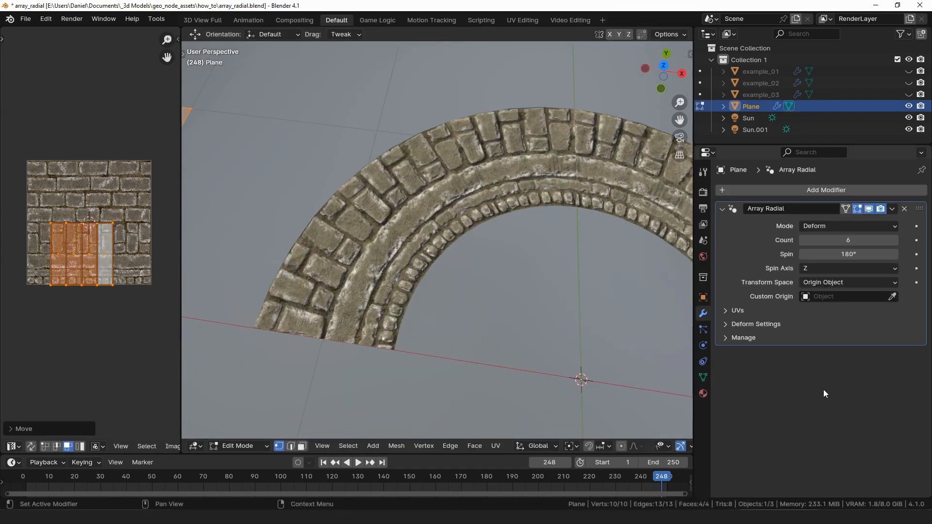
Enable Adjust UVs so the texture follows the arch, and fit the UV mapping
left_click(736, 310)
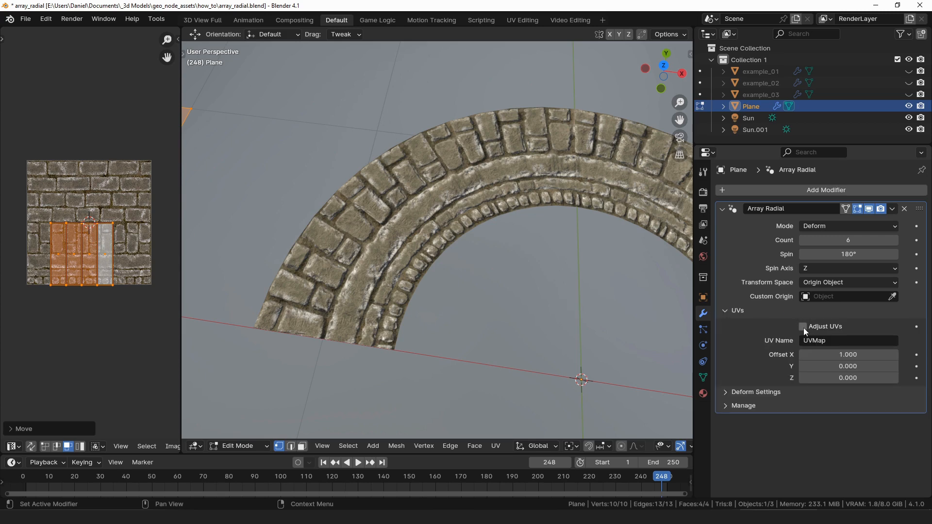
left_click(802, 326)
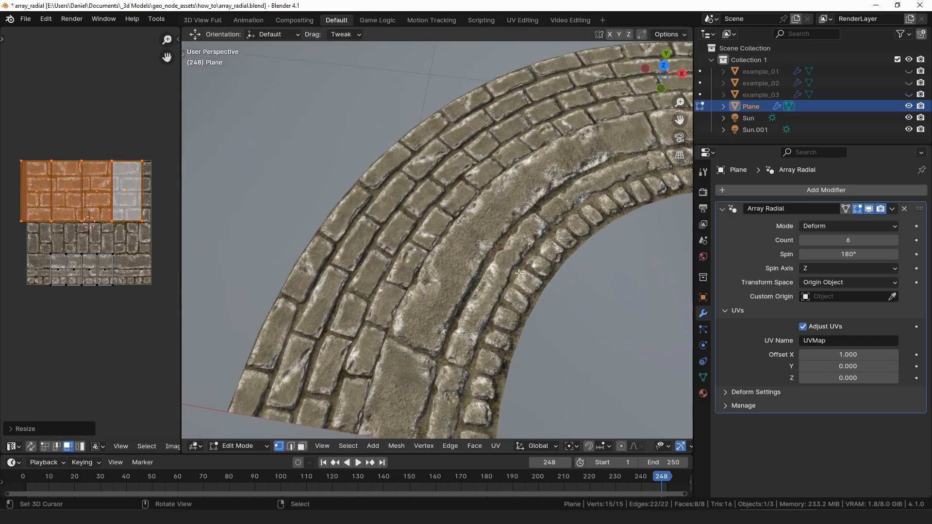
left_click(237, 445)
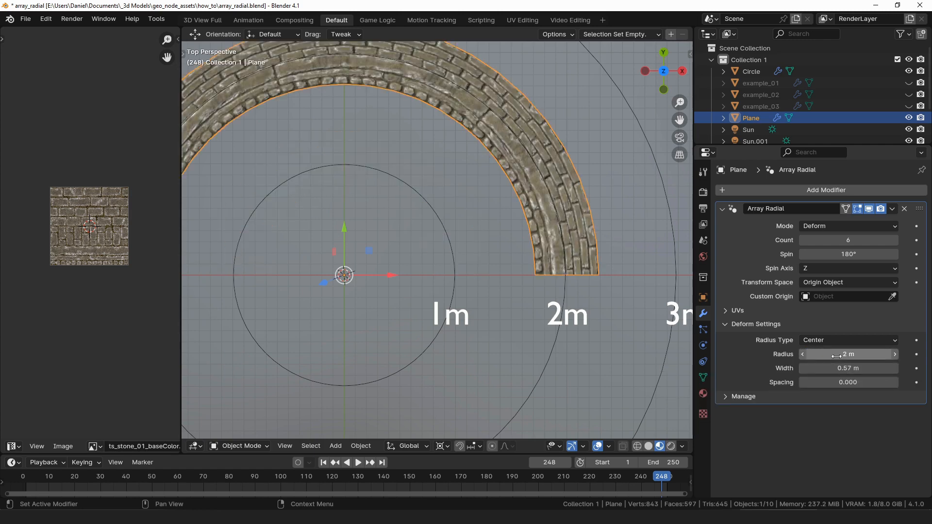
Keep the arch radius at 2 m while widening the stone band to about 1.95 m
left_click_drag(831, 368, 891, 368)
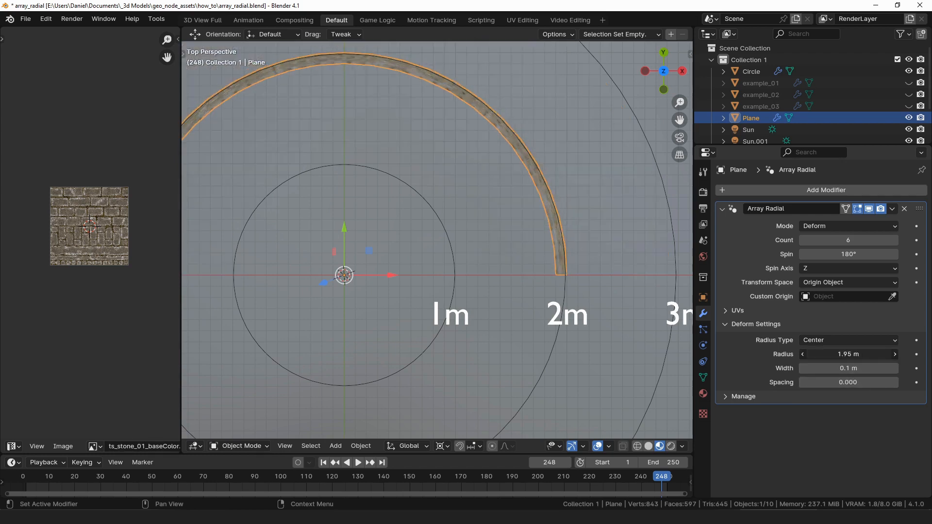
left_click_drag(848, 353, 892, 354)
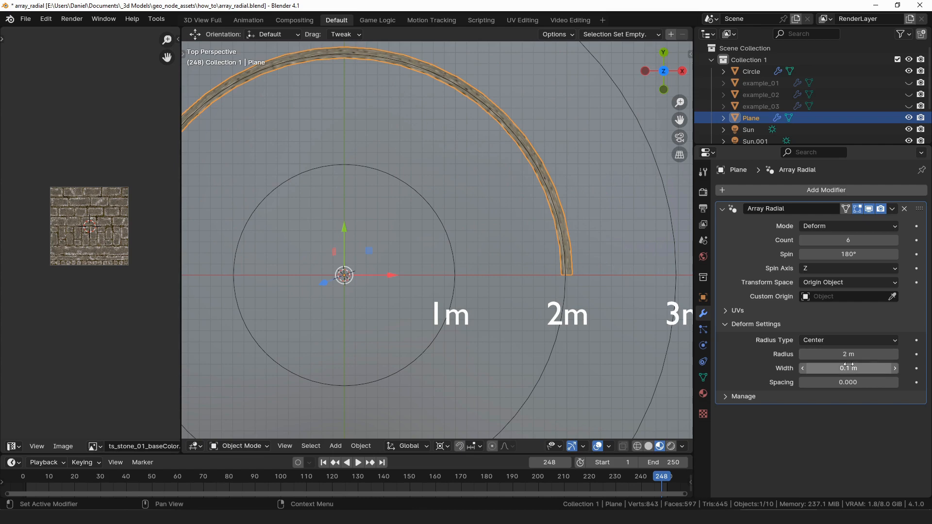
left_click_drag(831, 367, 873, 367)
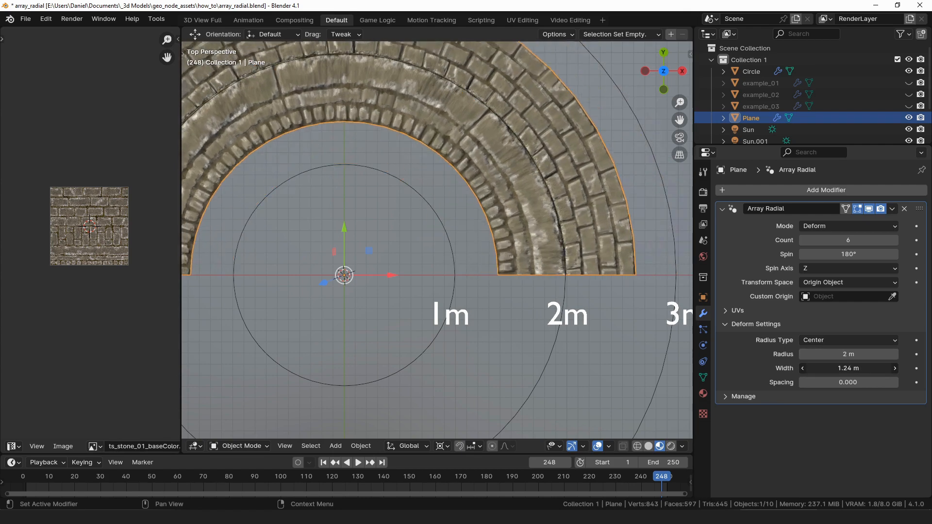
left_click_drag(847, 367, 873, 367)
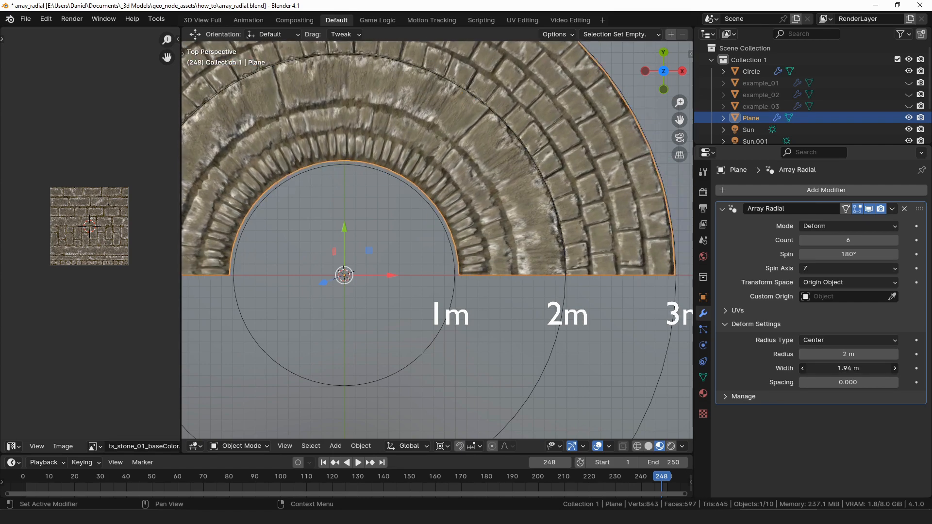
left_click(848, 367)
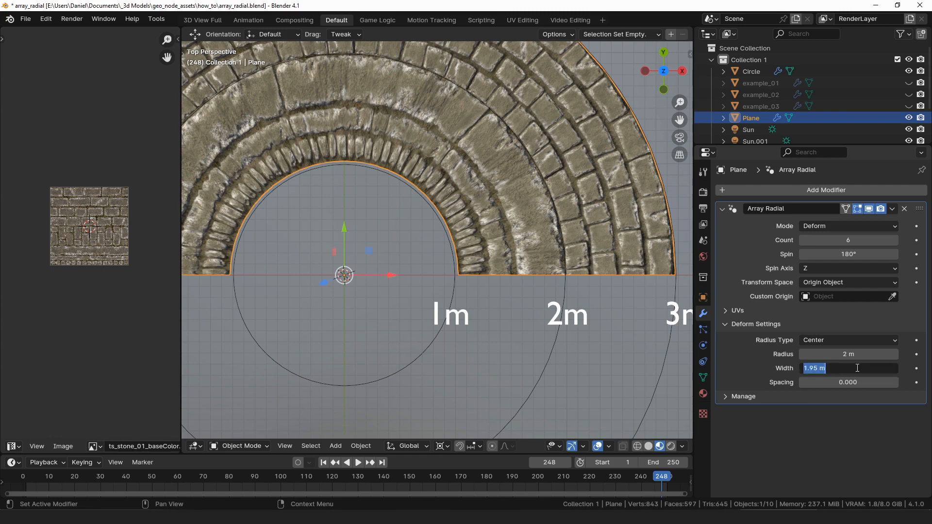
Set width to 1 m, measure radius from the Outer edge, and set spacing to 0.52
left_click(847, 339)
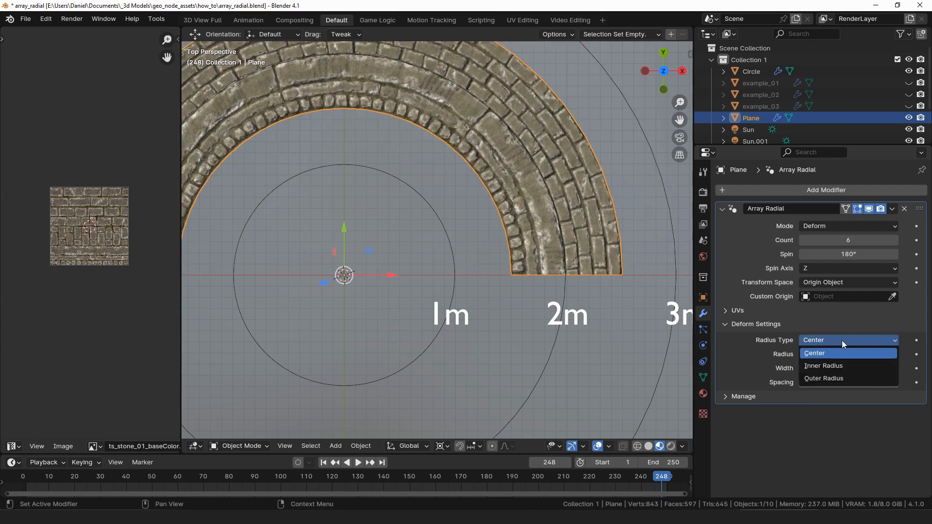
left_click(814, 352)
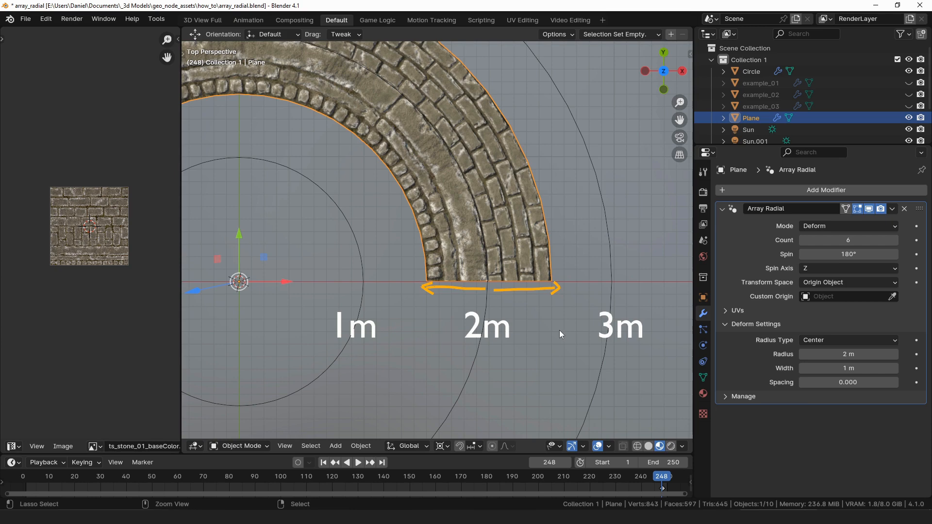
left_click(847, 339)
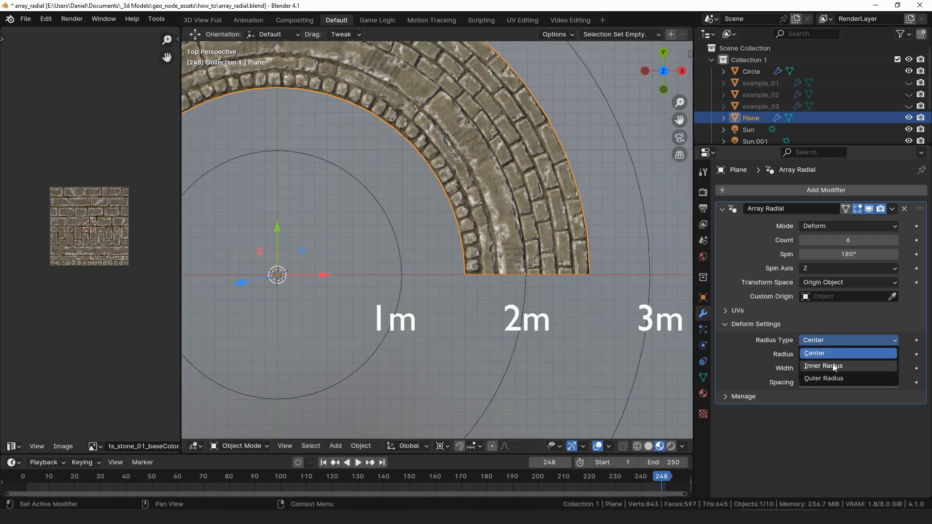
left_click(823, 365)
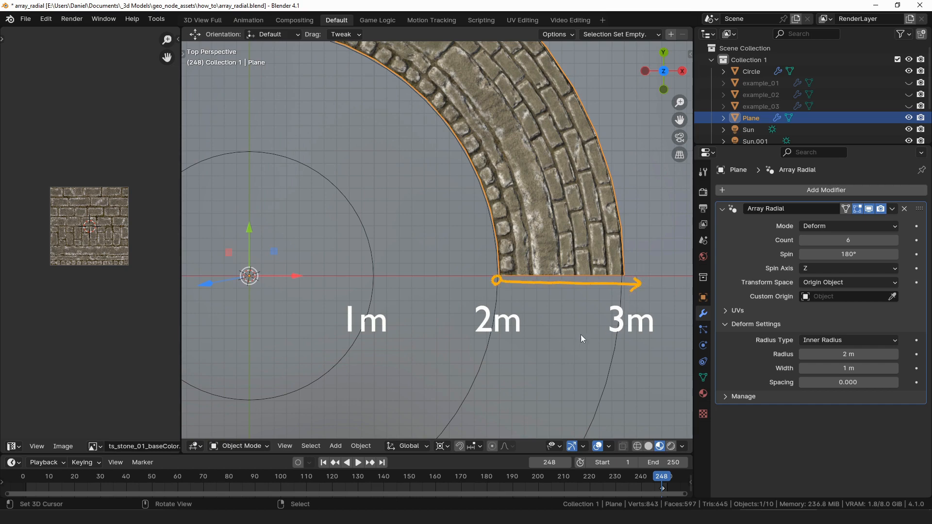
left_click(848, 339)
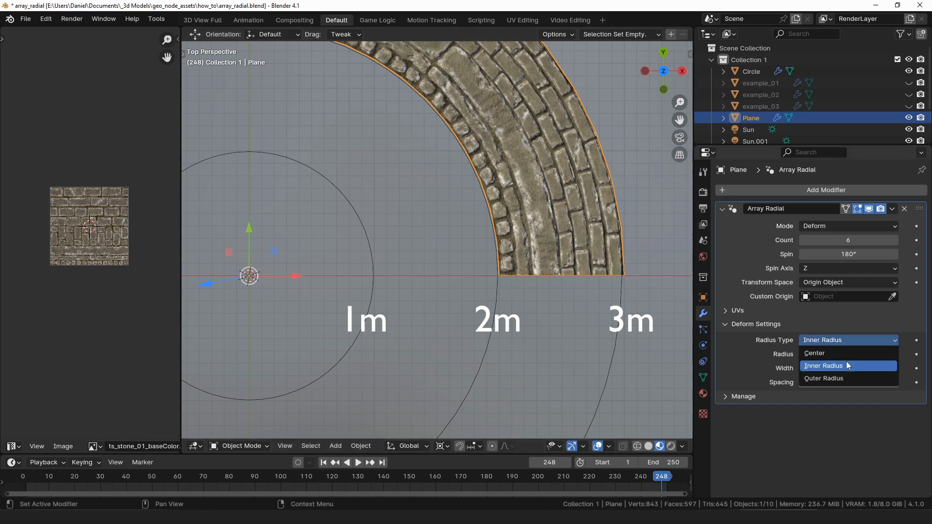
left_click(823, 378)
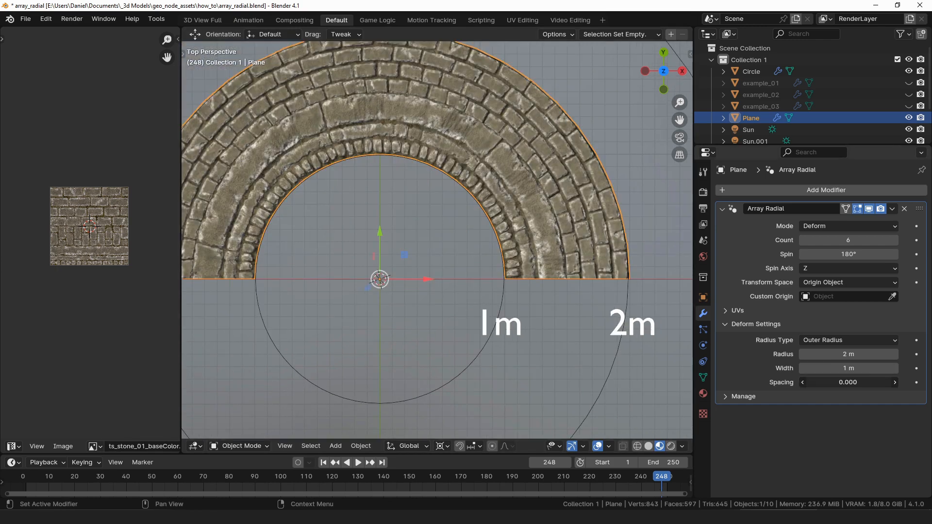
left_click_drag(832, 382, 868, 382)
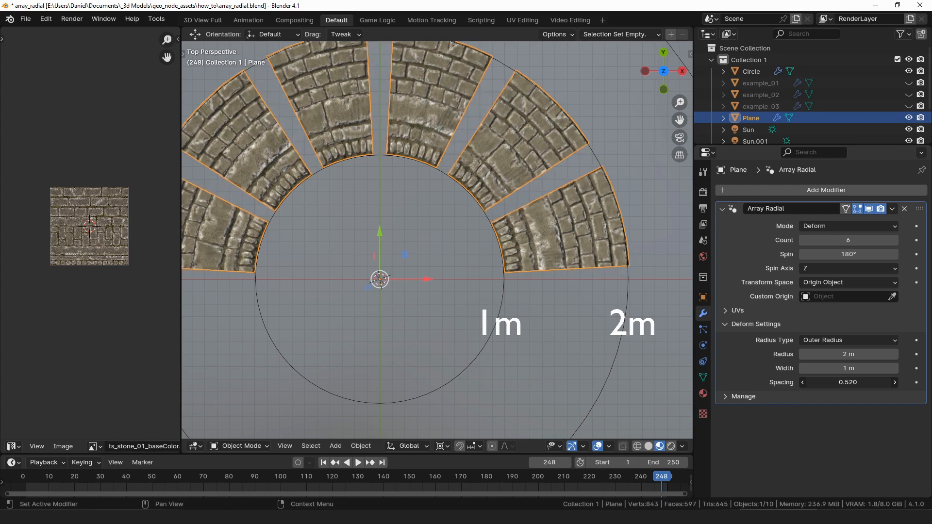